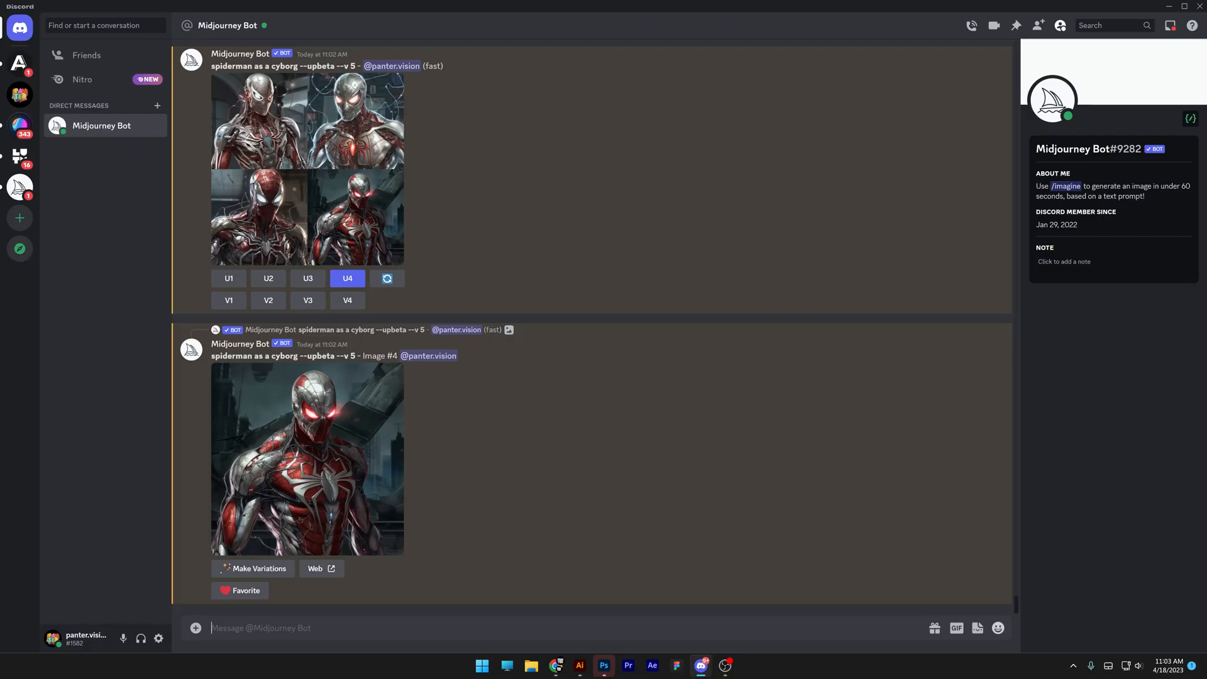
- Imagine an angry strong old man with a short white beard in modern military gear, --ar 3:2
text(/i)
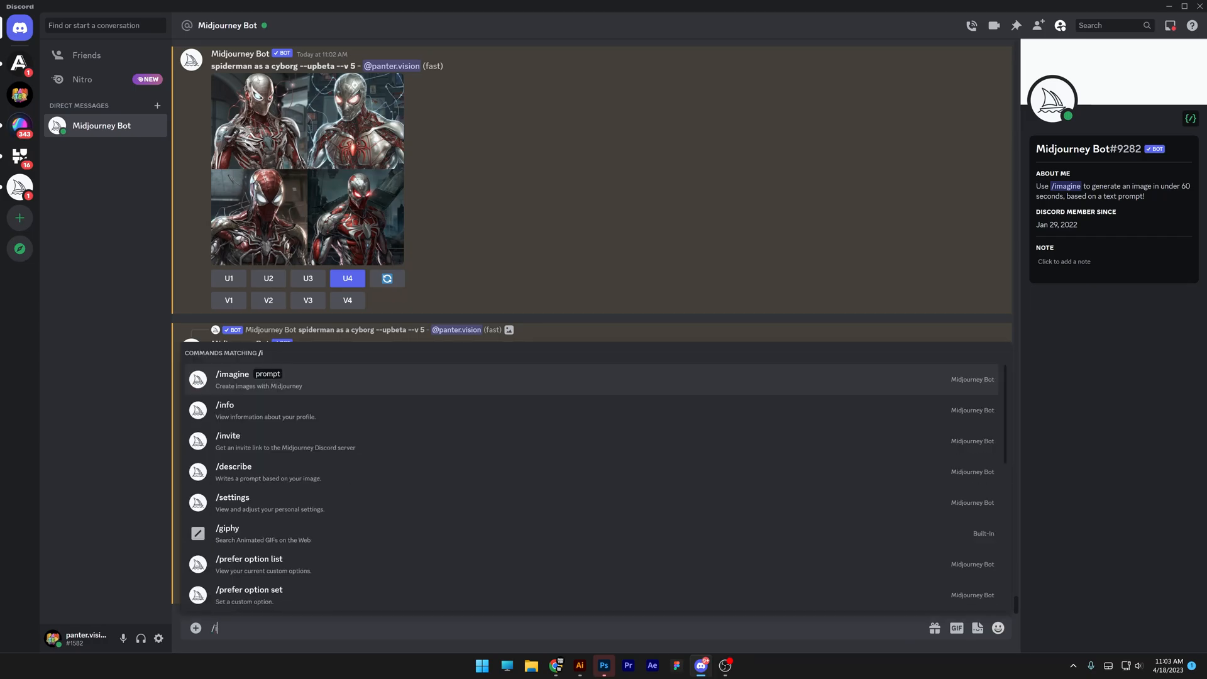
text(angry strong old man with short white beard and long hair dressed in modern military uniform wearing a military helmet and h)
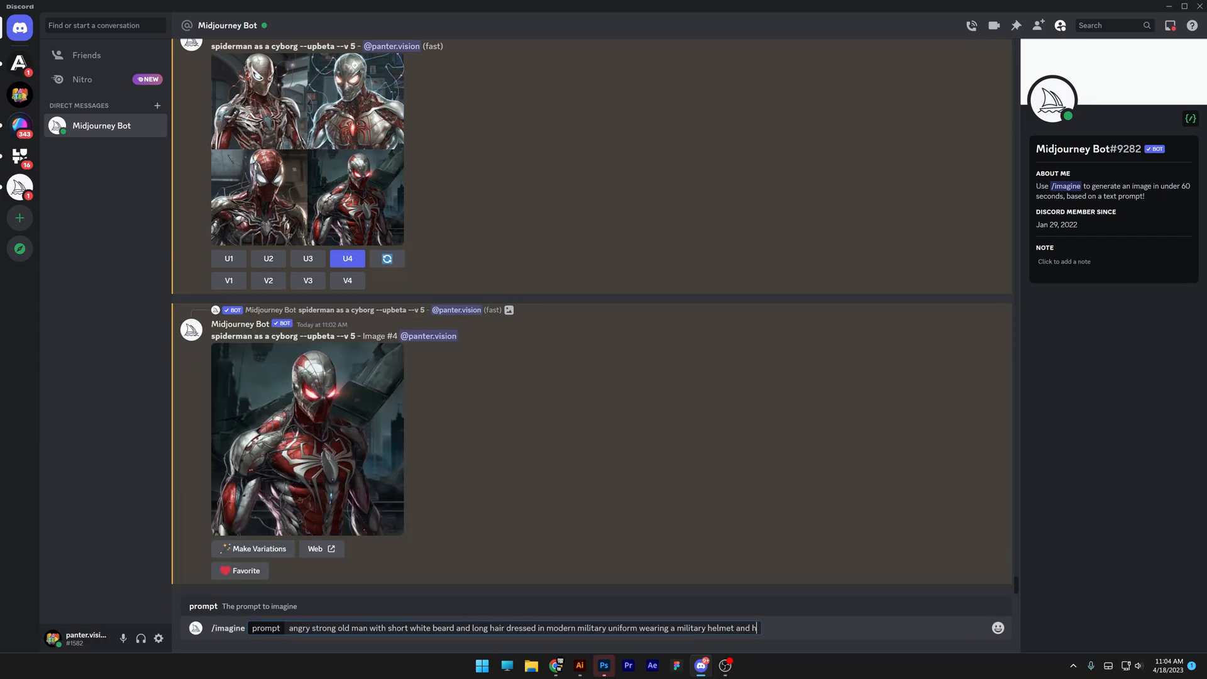
key(enter)
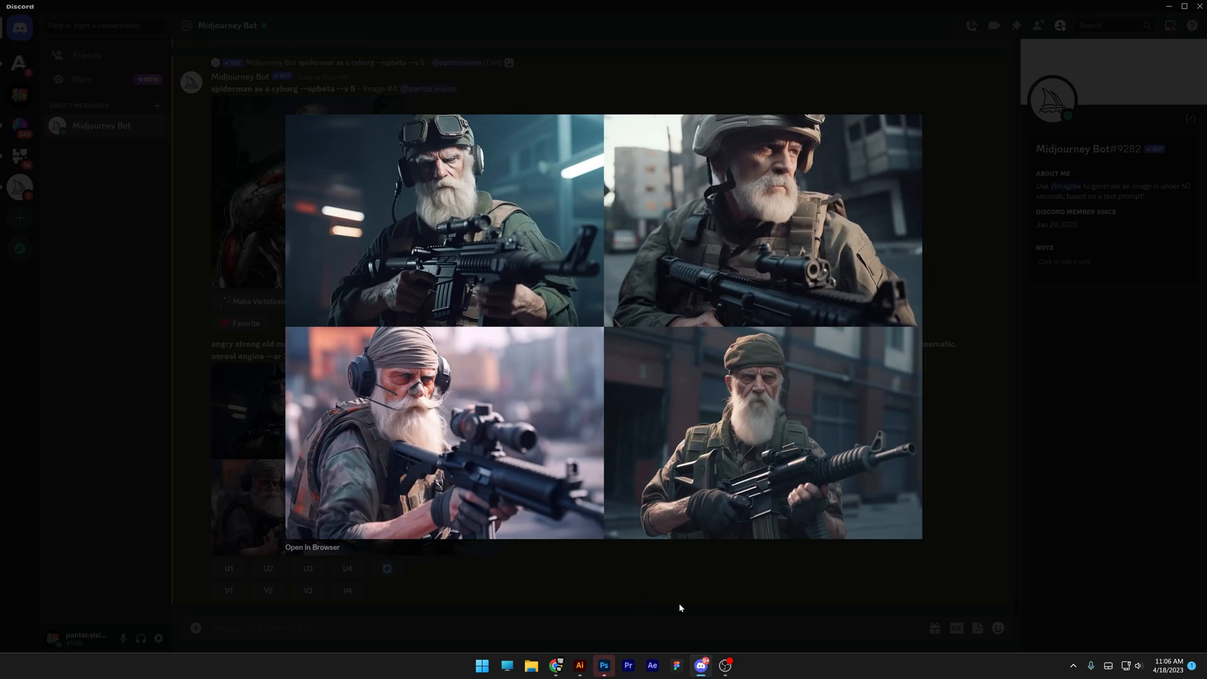
mouse_move(582, 339)
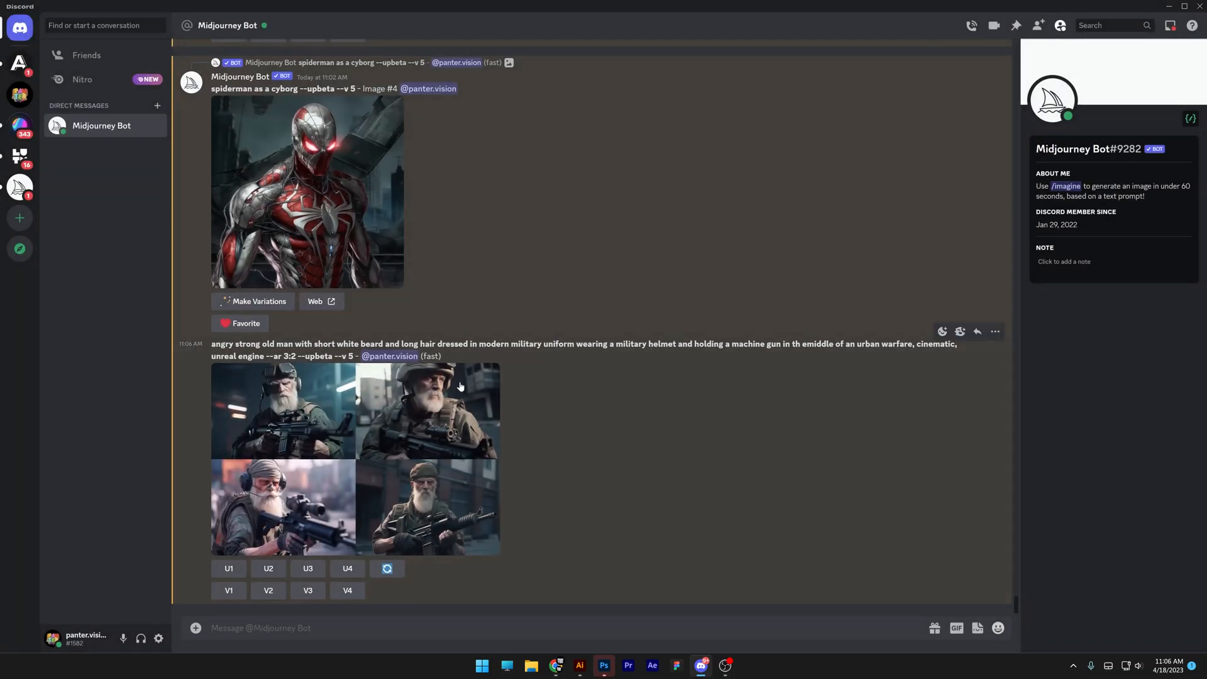
- Open the options menu on the old soldier grid message
right_click(460, 384)
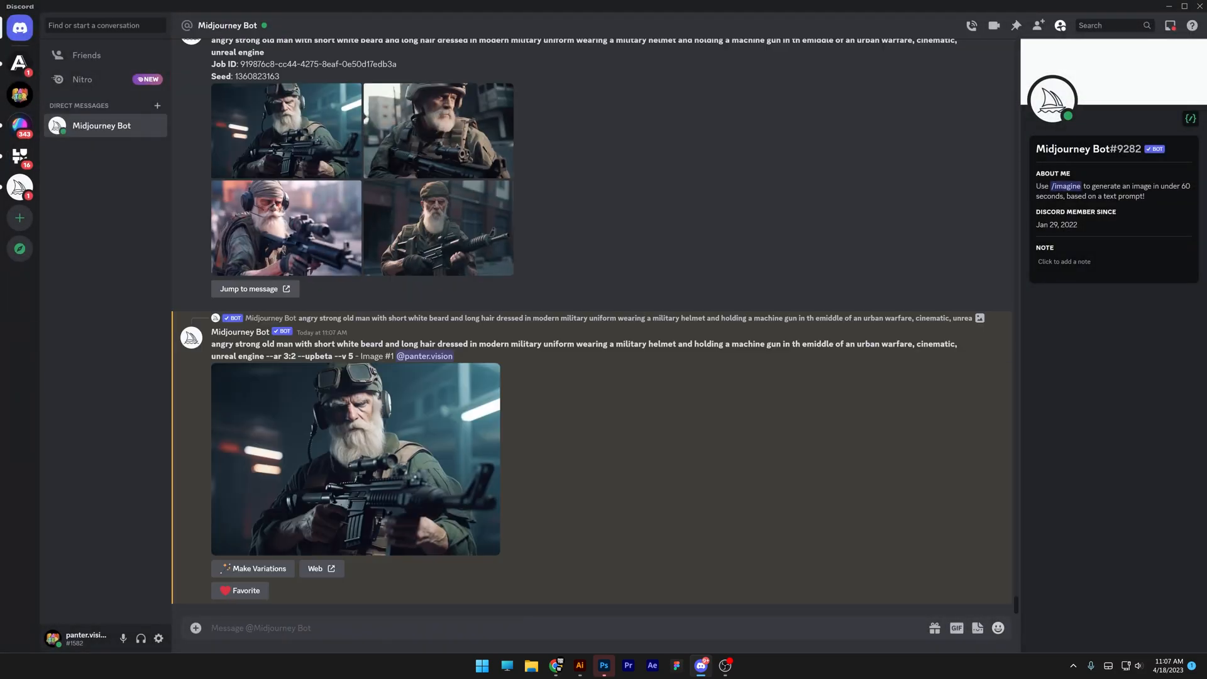
- Copy the upscaled soldier image's link and start a new /imagine prompt with it
right_click(354, 458)
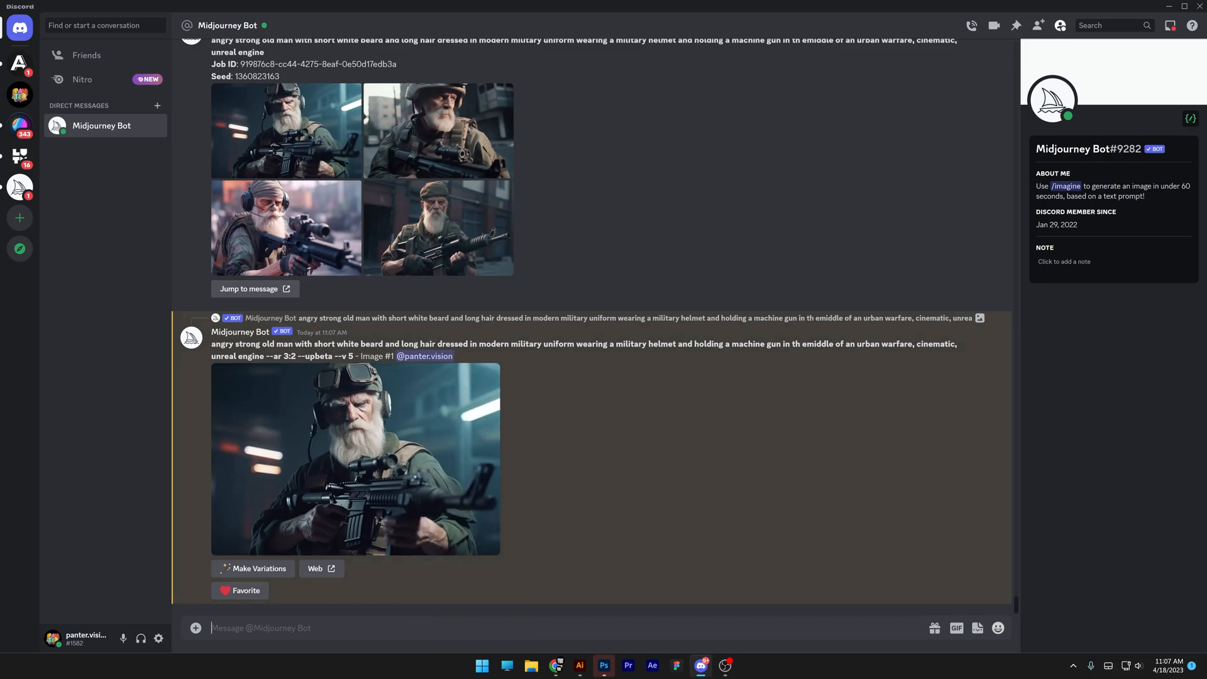
text(/imagine)
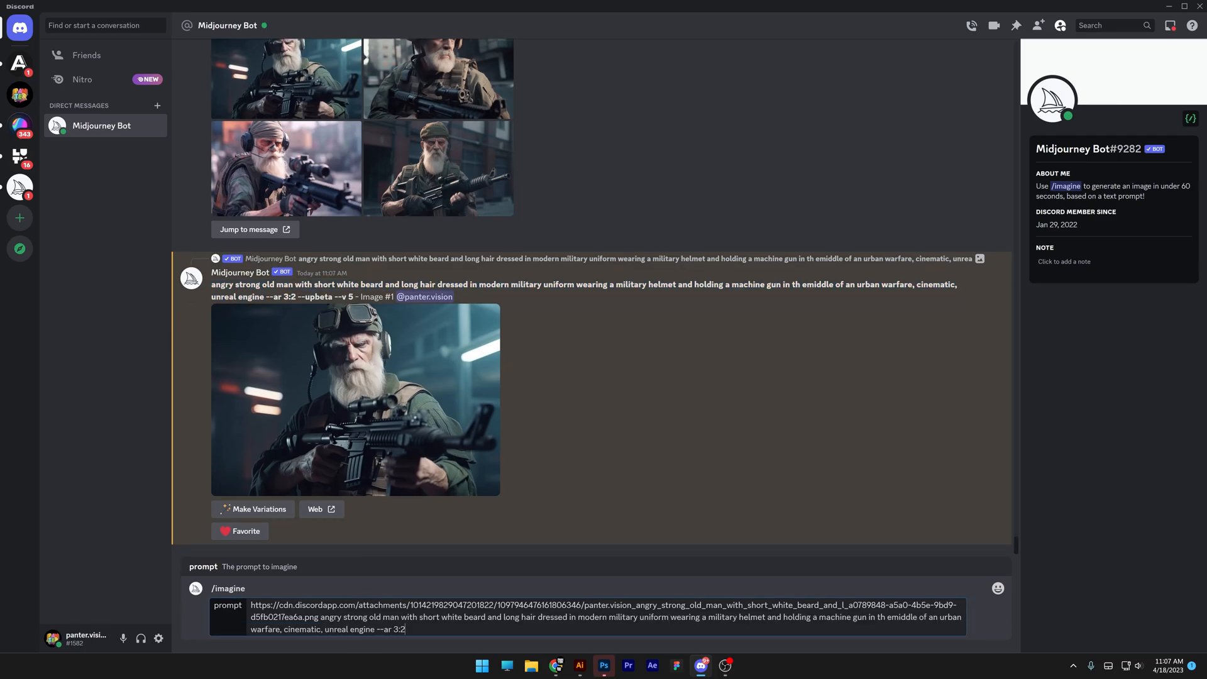
text(--seed 1360823163)
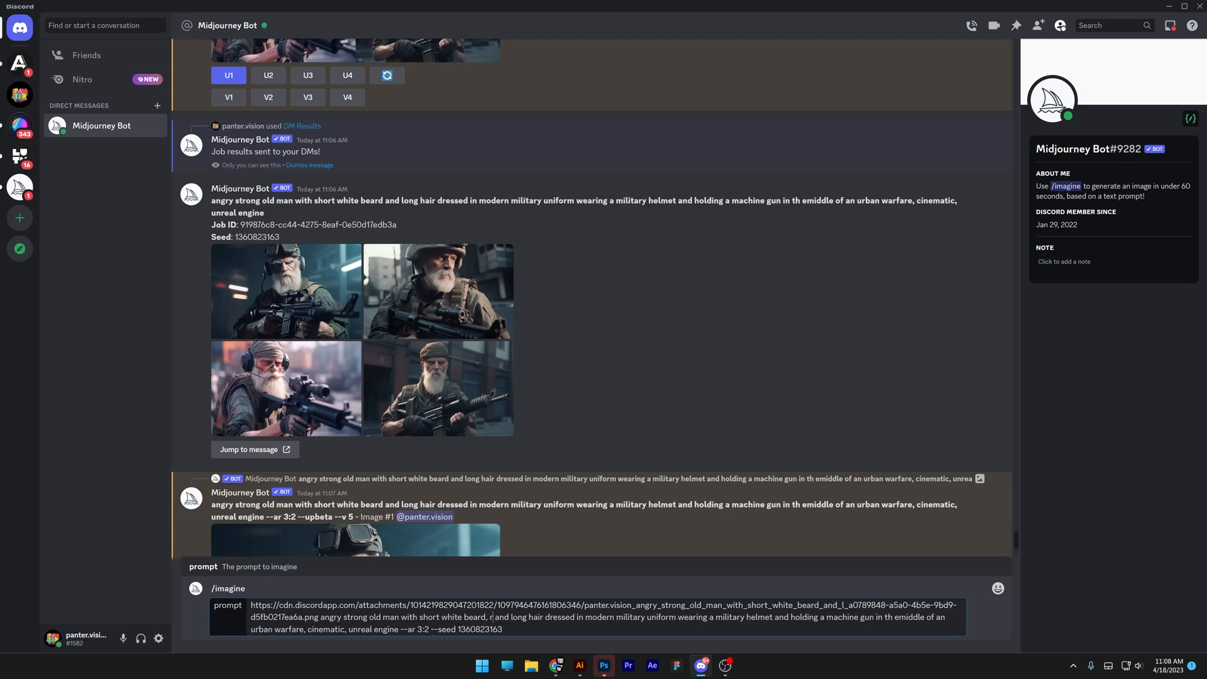
text(red laser eyes,)
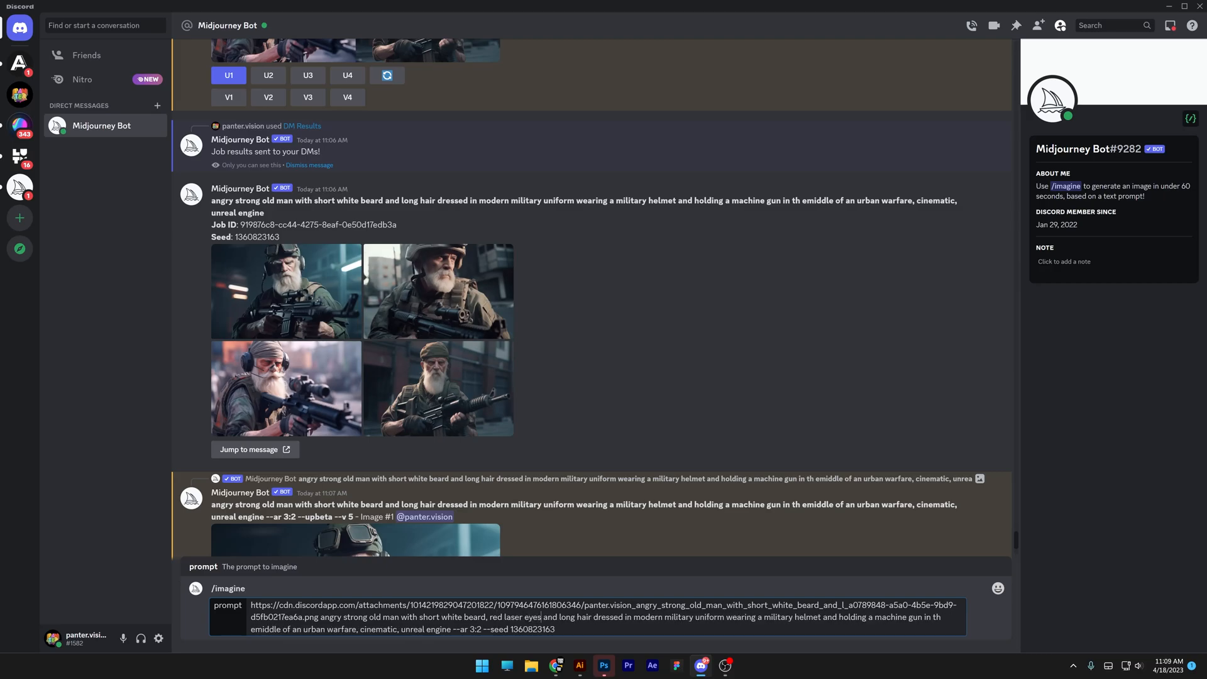
double_click(313, 629)
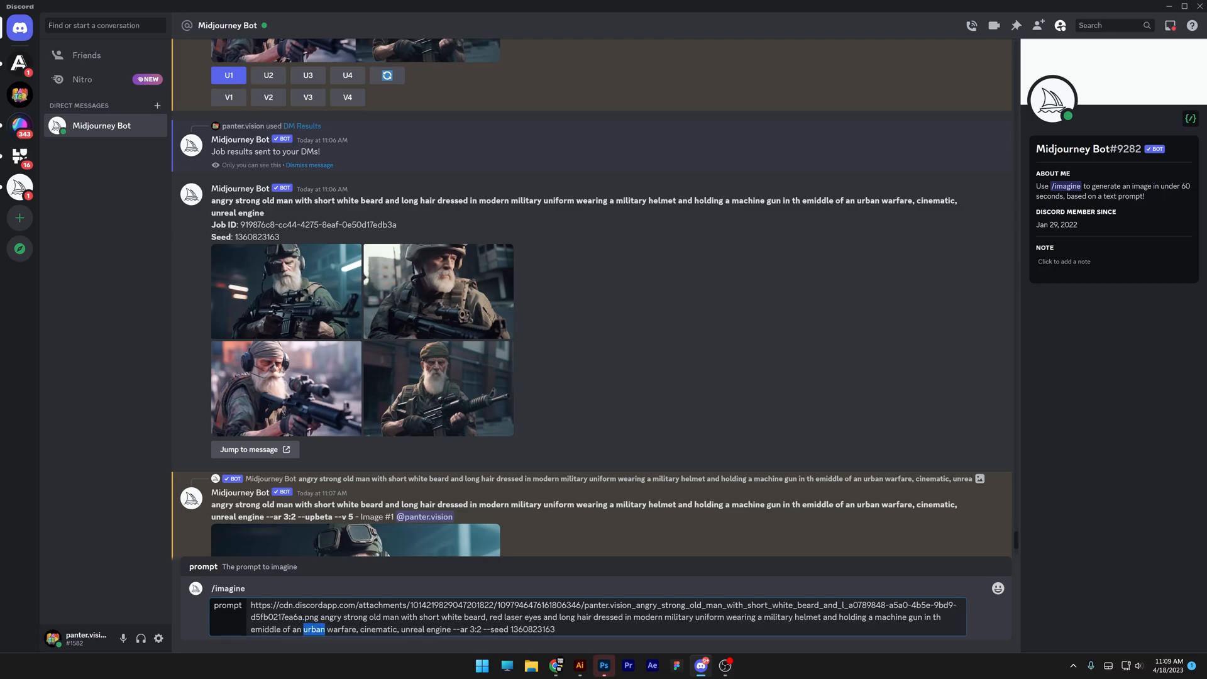
text(cyborg)
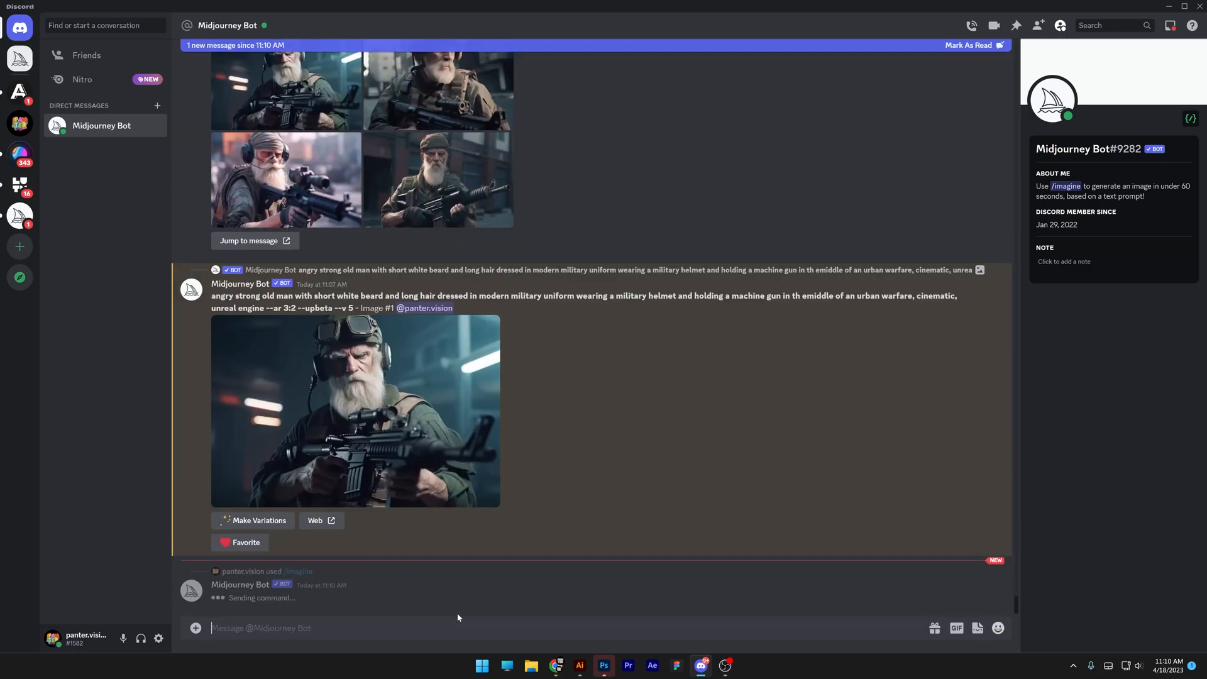
- Scroll to the new red-laser-eyed soldier grid and enlarge it
scroll(down, 3)
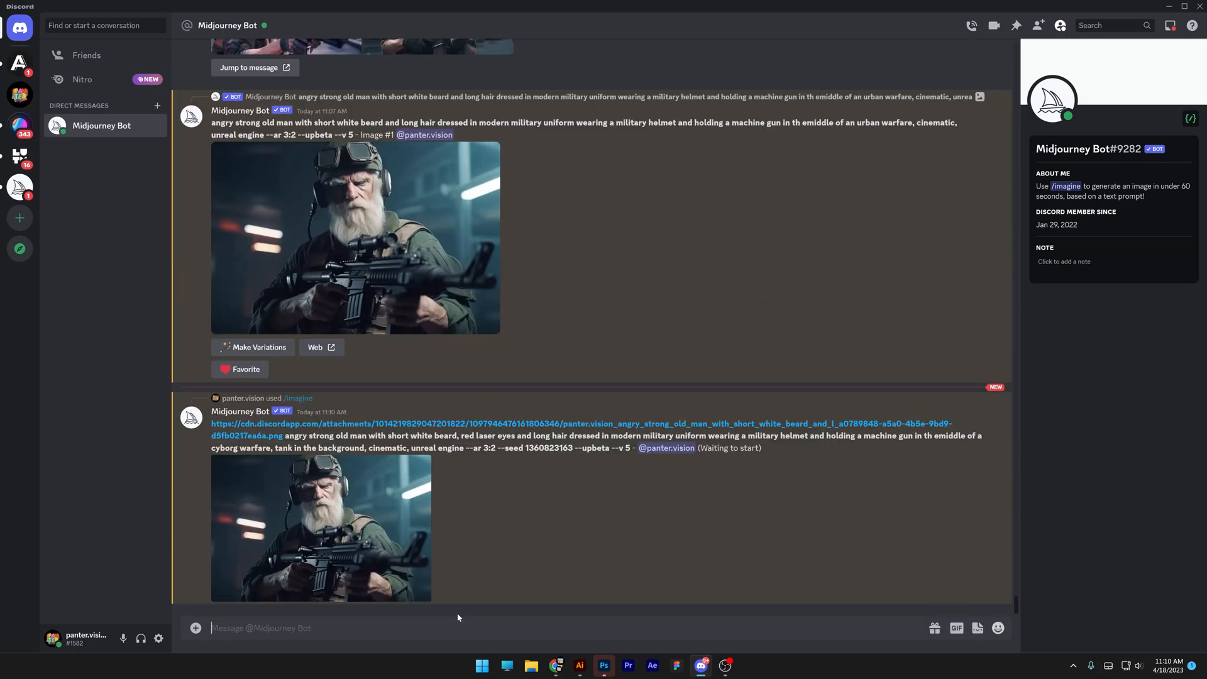
click(321, 527)
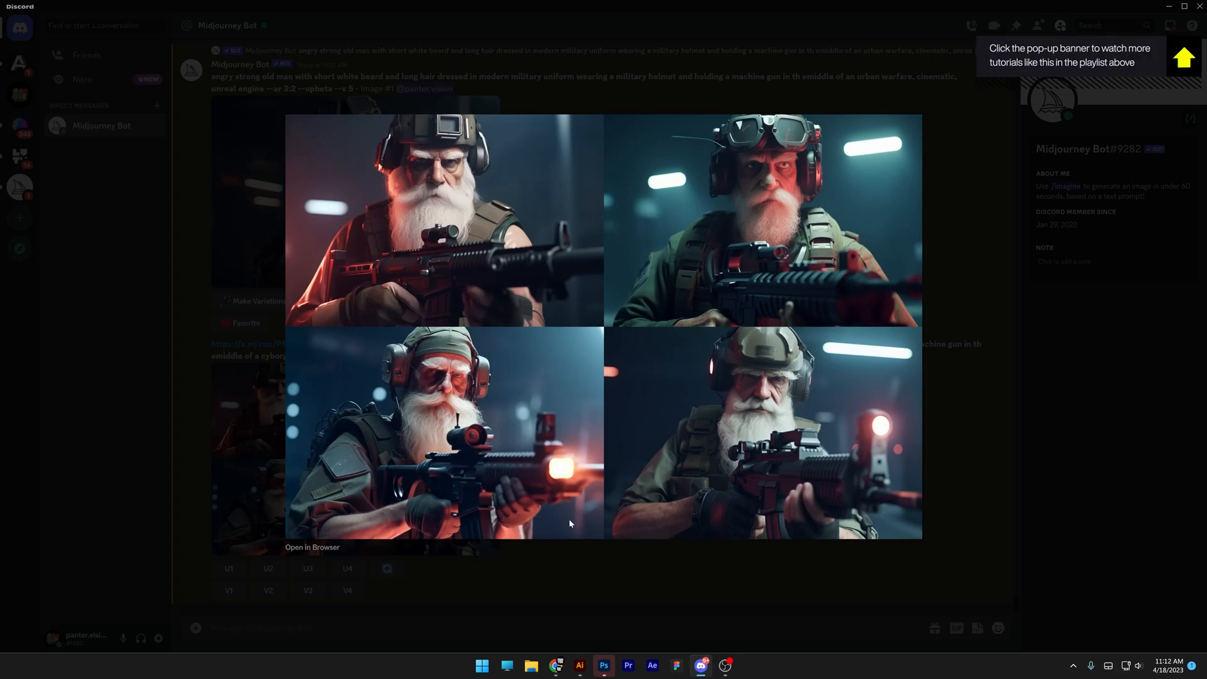
mouse_move(870, 576)
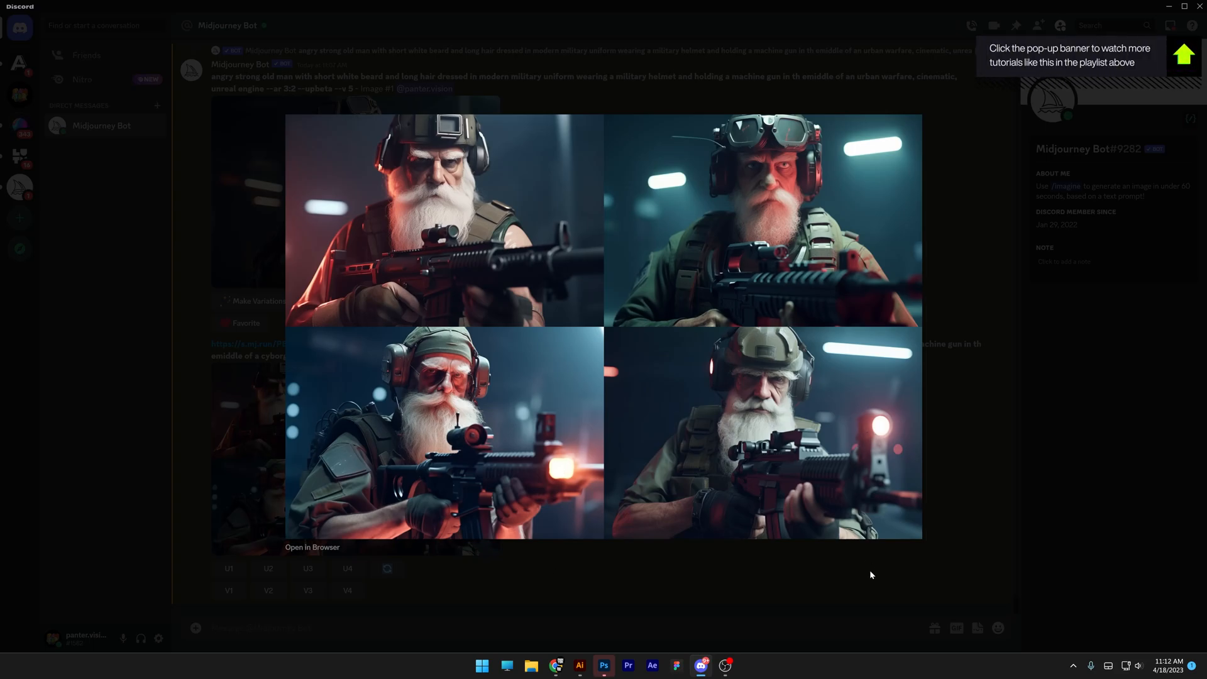